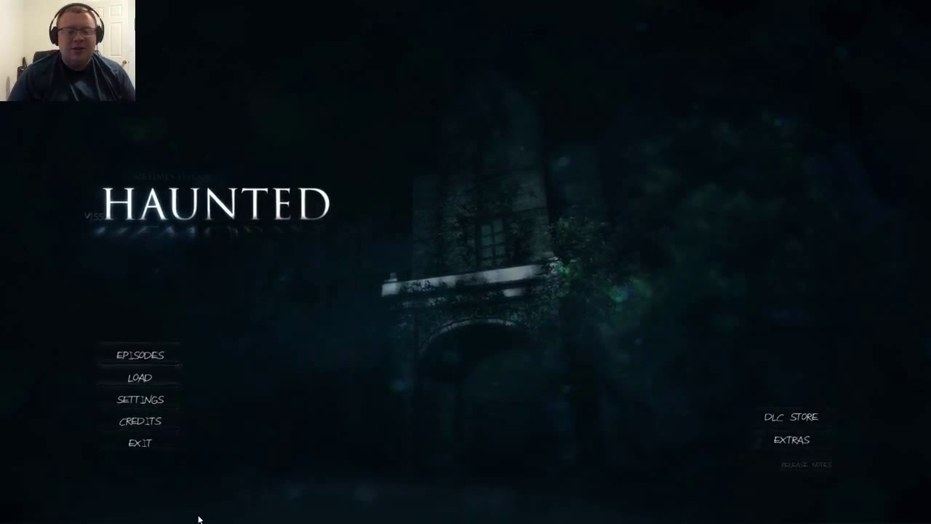
- Start episode 01: HAUNT, follow the fenced forest trail into the cave, then pause
click(139, 355)
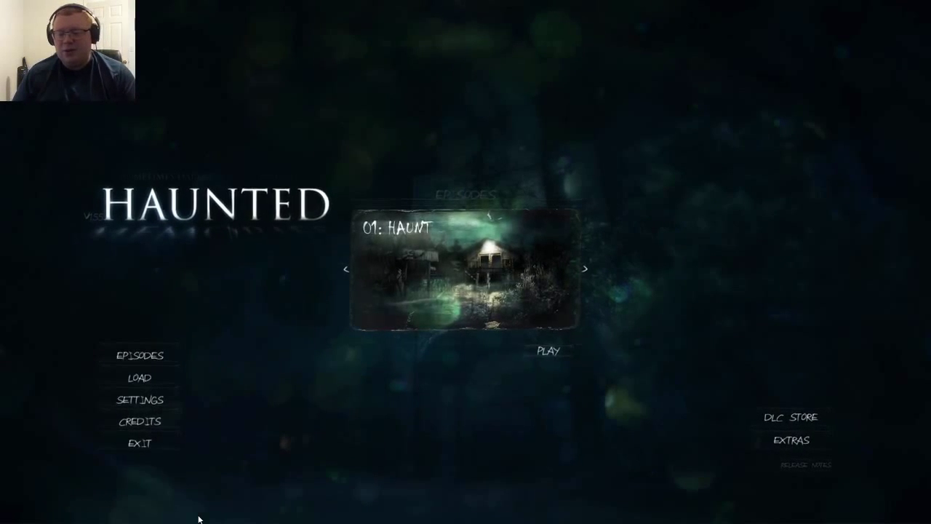
click(549, 352)
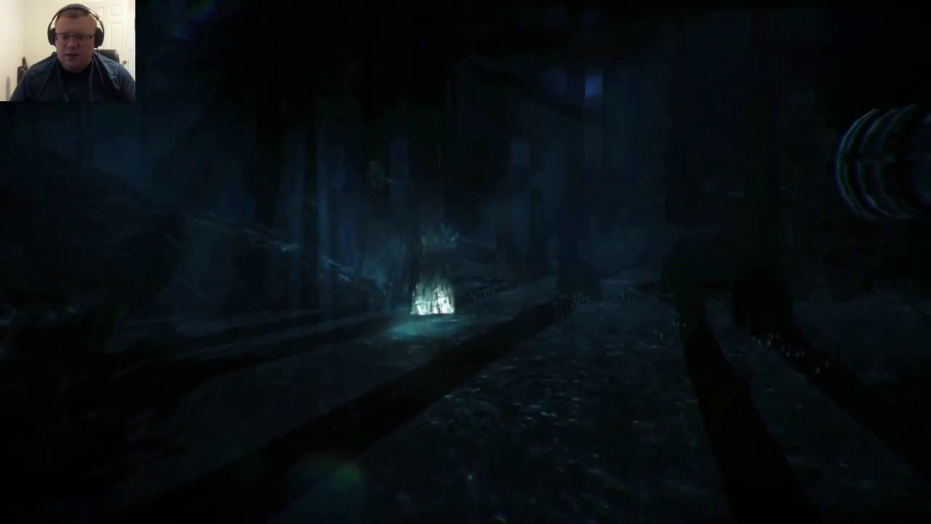
mouse_move(465, 262)
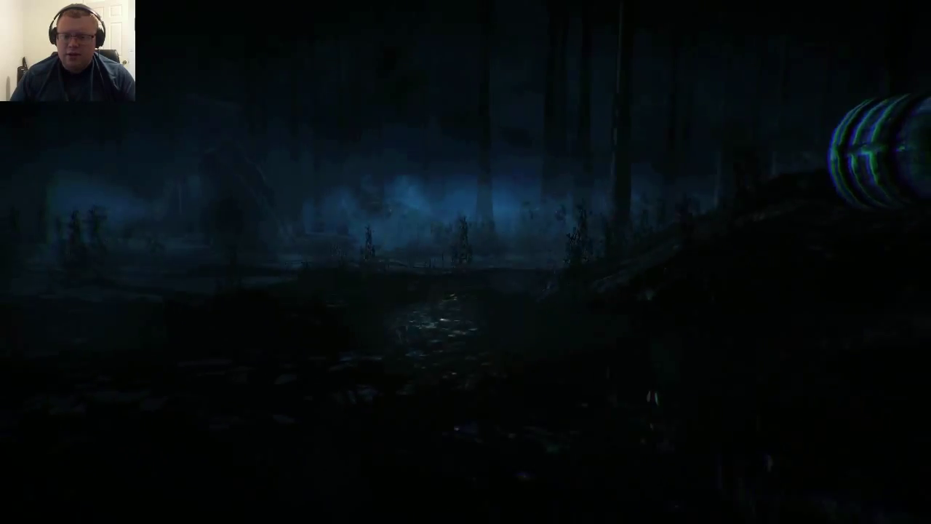
mouse_move(466, 262)
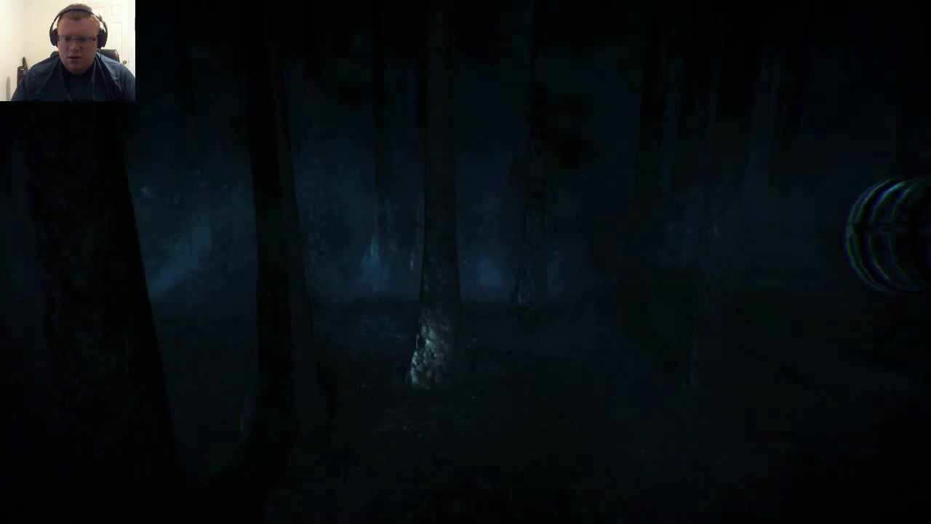
mouse_move(465, 262)
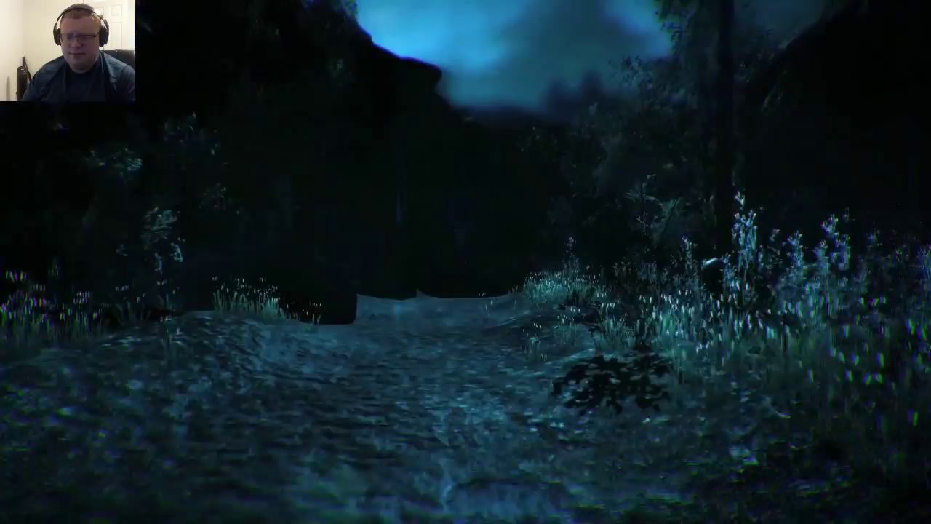
mouse_move(466, 262)
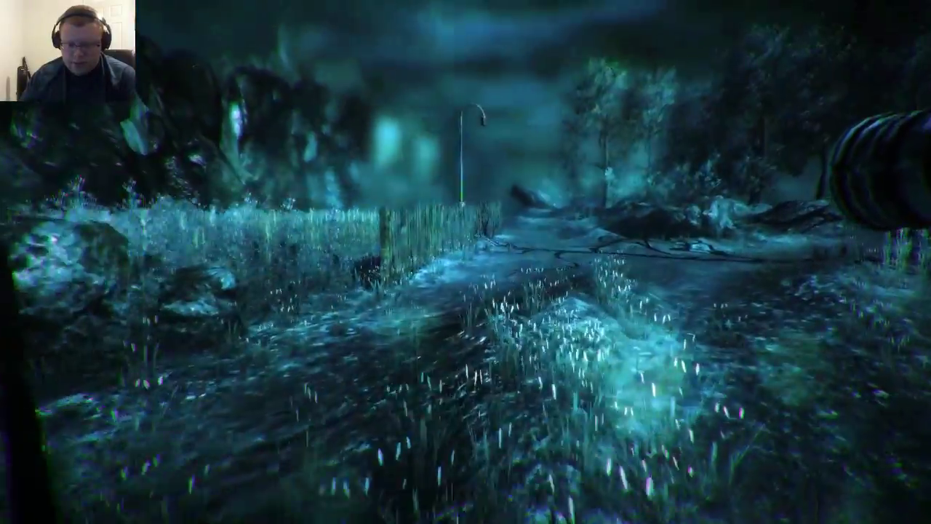
mouse_move(465, 262)
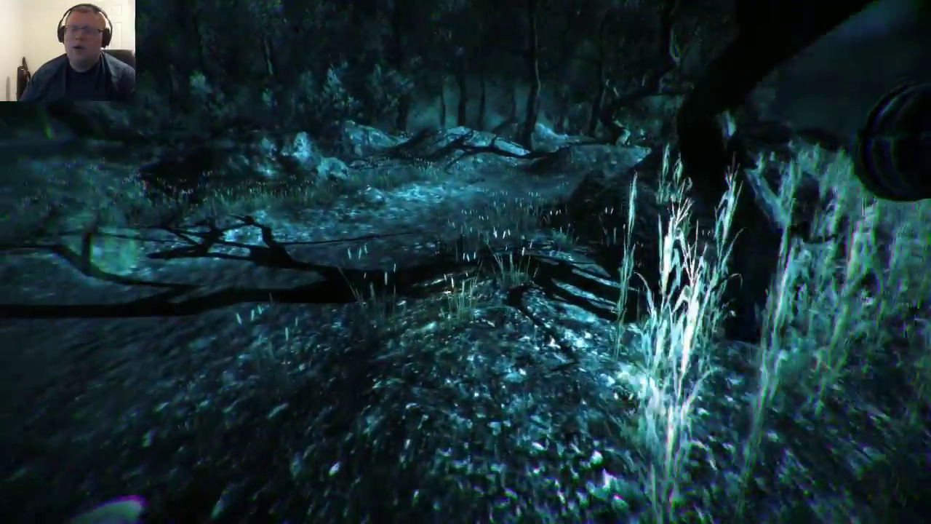
mouse_move(465, 262)
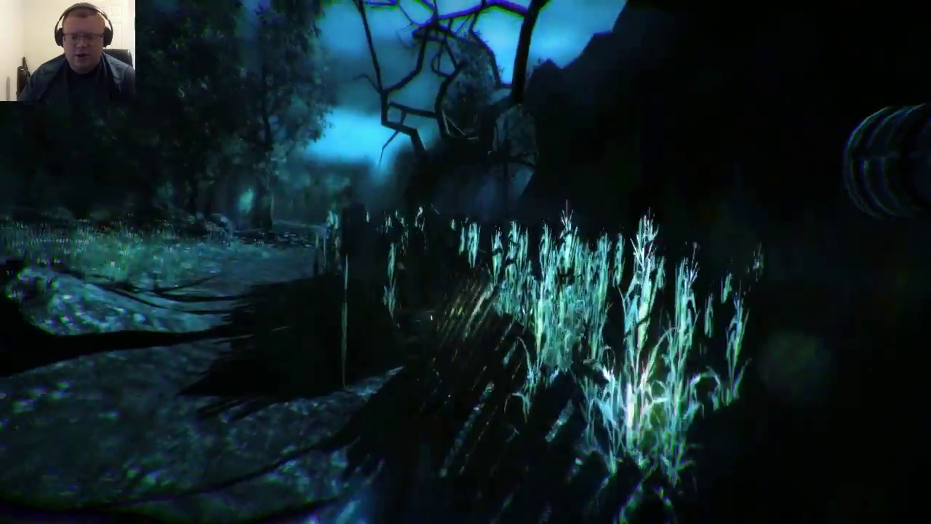
mouse_move(466, 262)
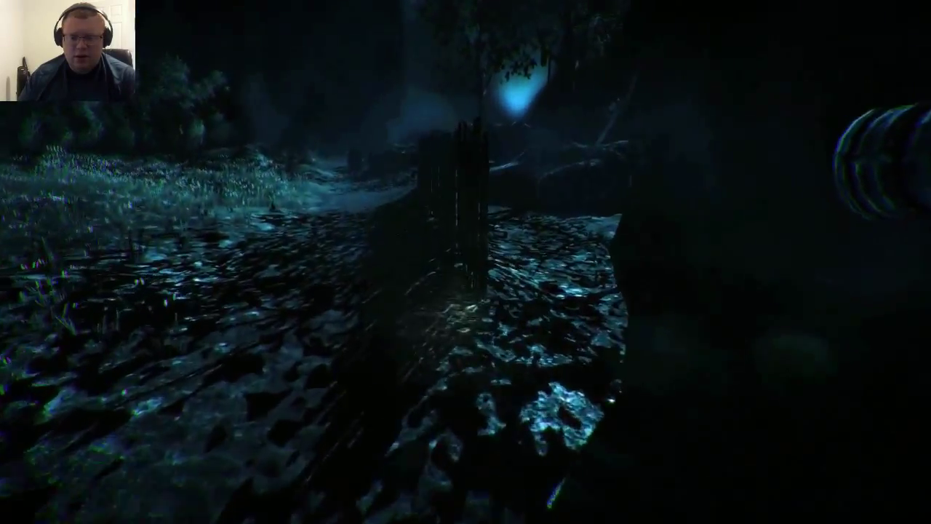
mouse_move(466, 262)
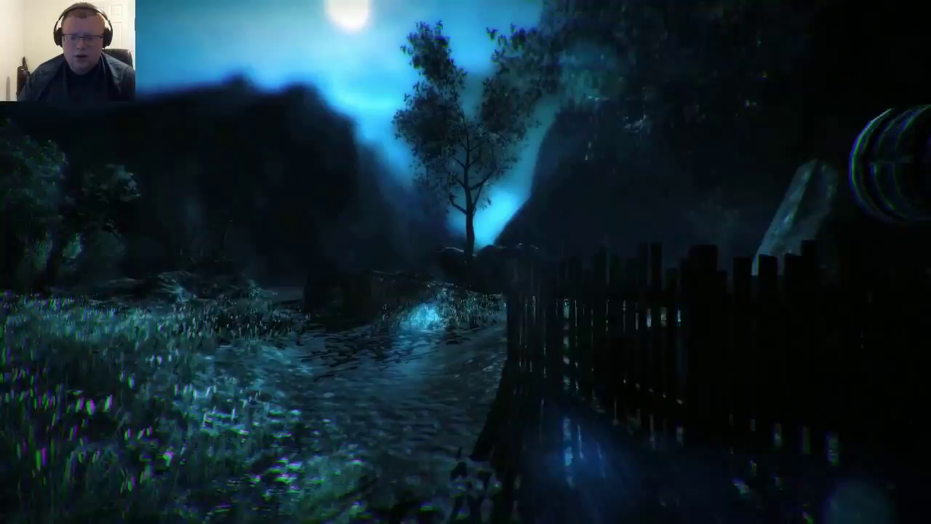
mouse_move(465, 261)
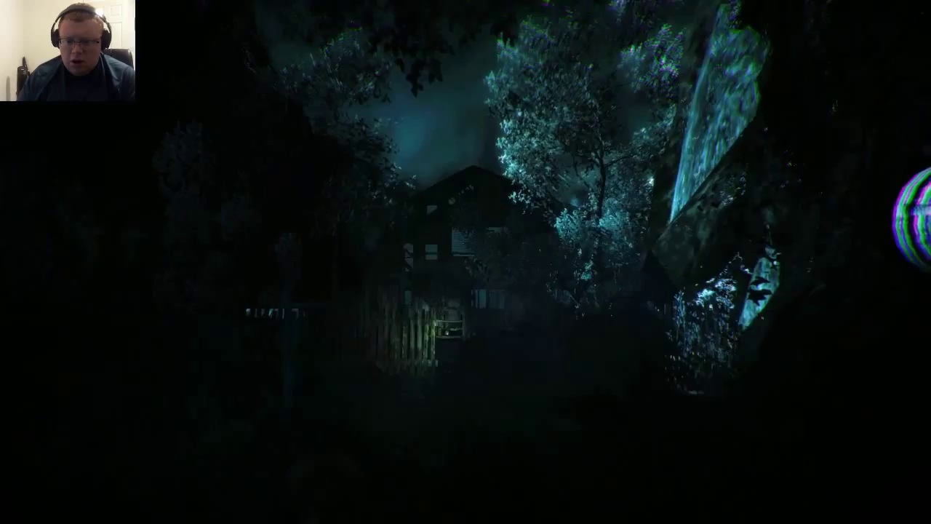
mouse_move(465, 261)
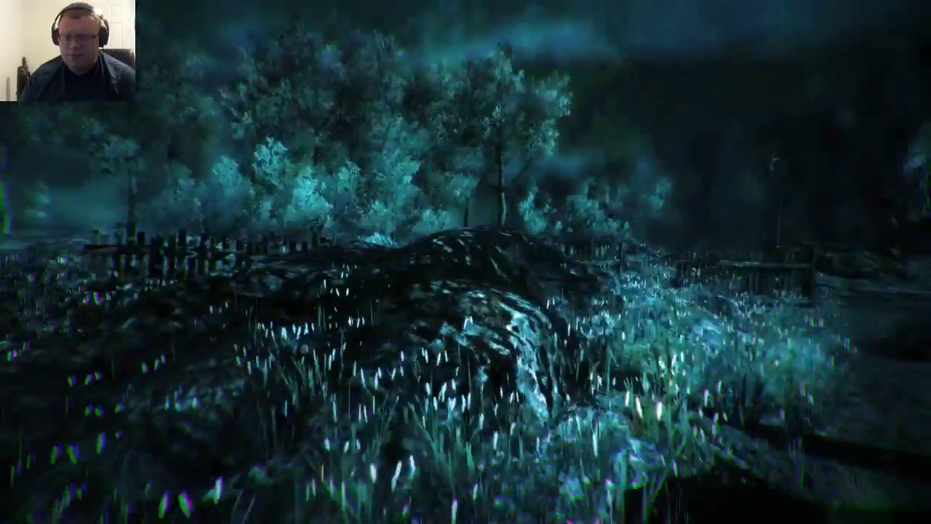
mouse_move(465, 262)
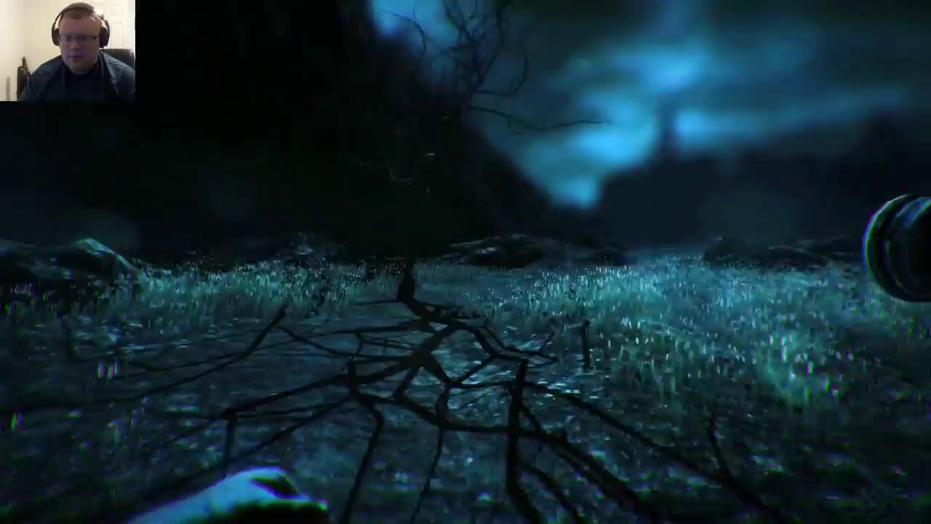
mouse_move(465, 261)
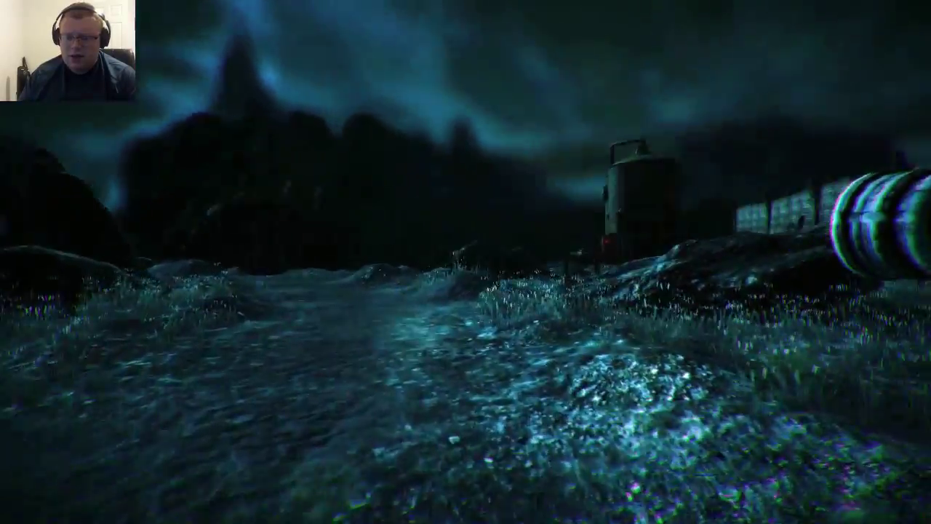
mouse_move(465, 261)
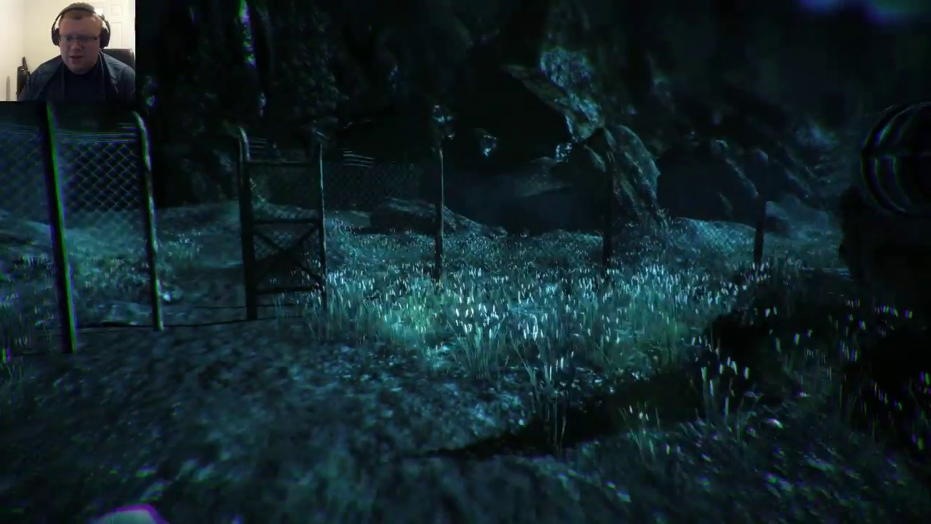
mouse_move(466, 262)
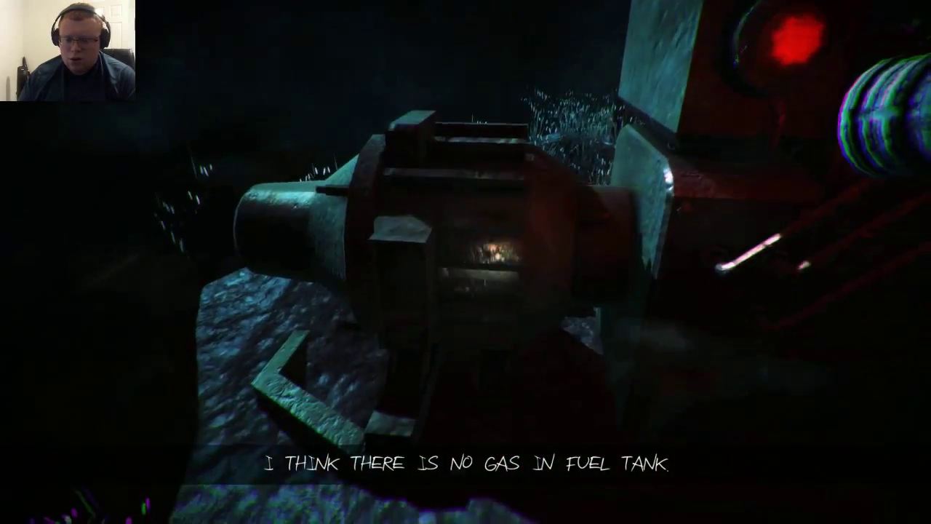
mouse_move(466, 262)
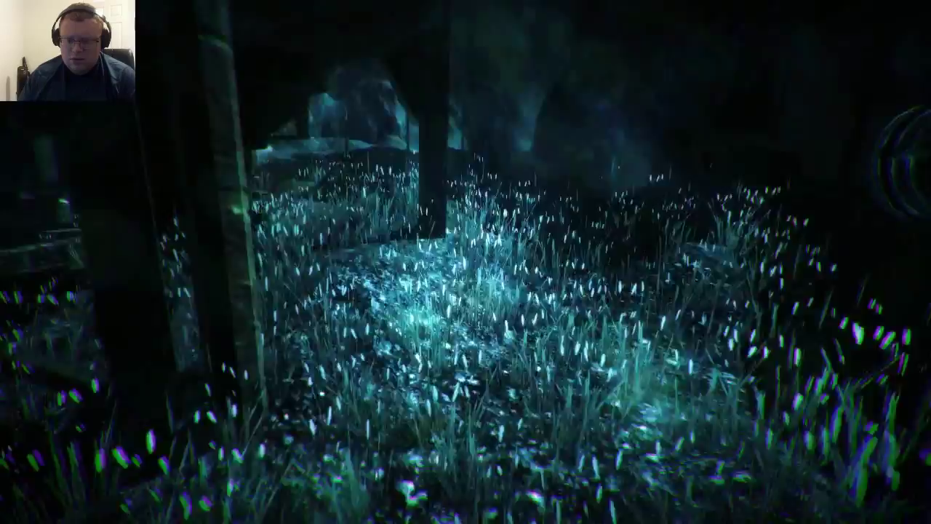
mouse_move(465, 262)
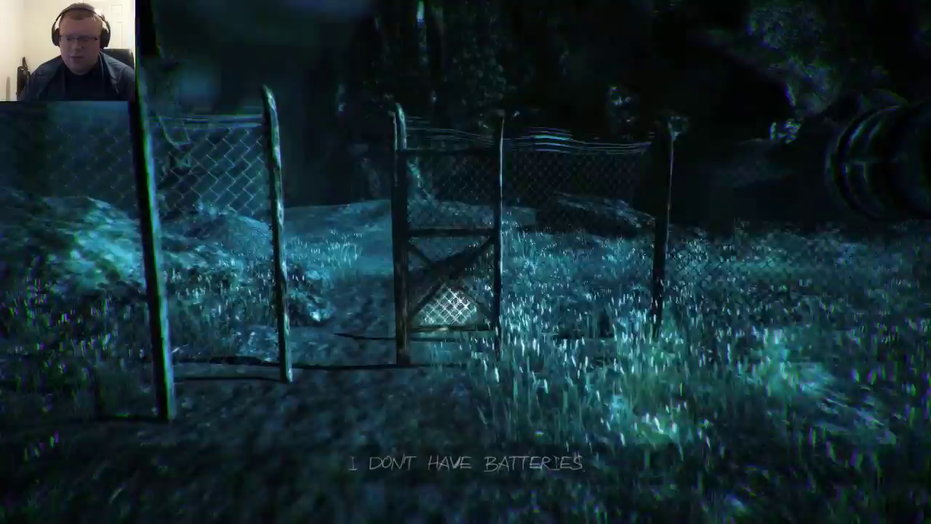
mouse_move(465, 262)
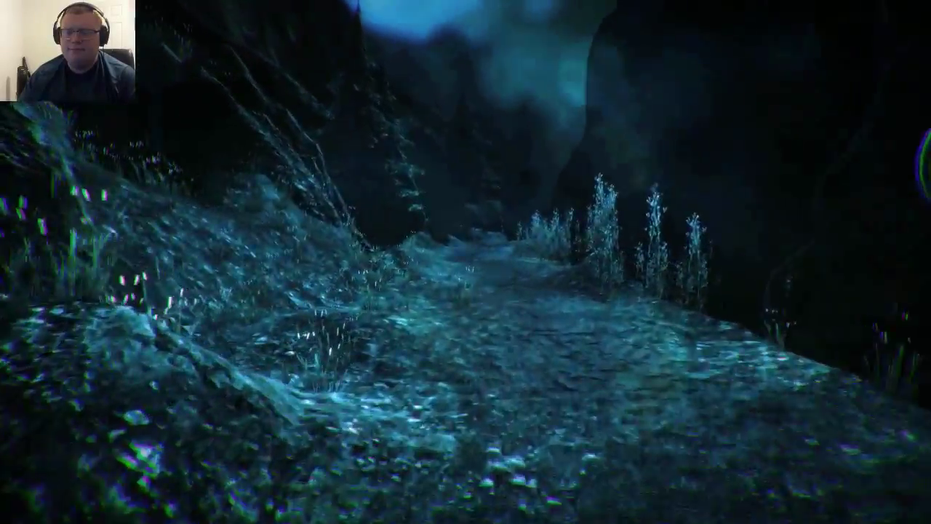
mouse_move(466, 262)
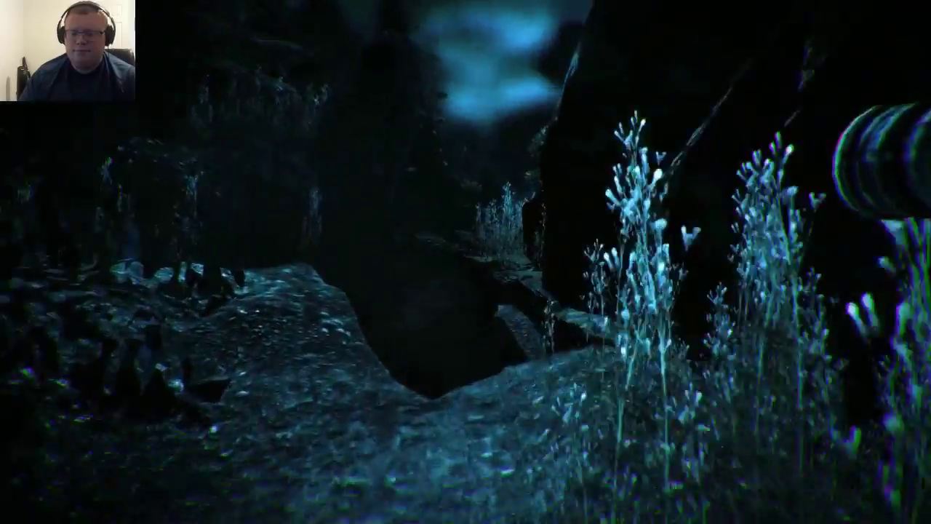
mouse_move(465, 262)
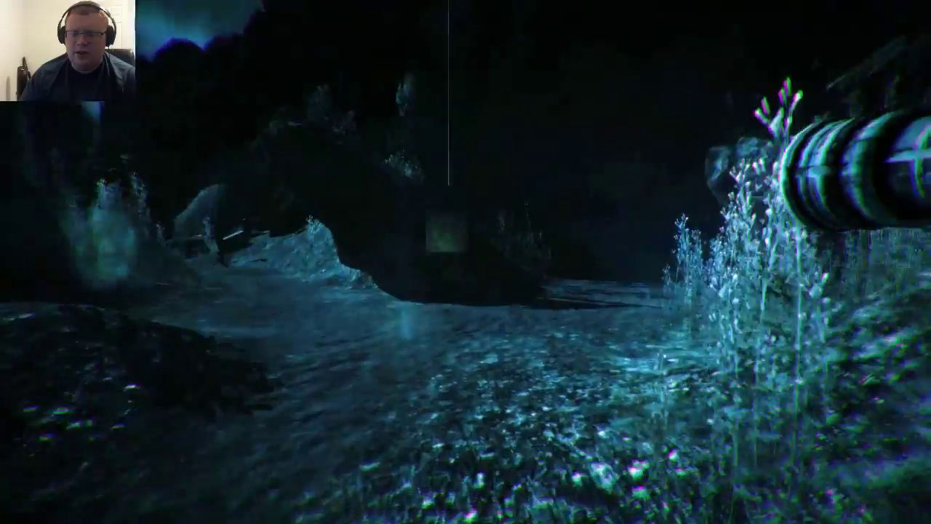
mouse_move(465, 262)
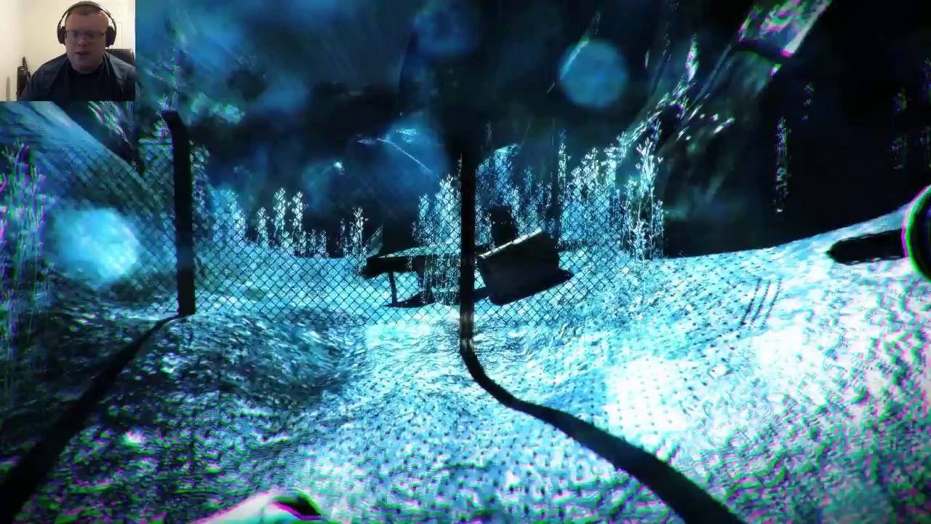
mouse_move(466, 262)
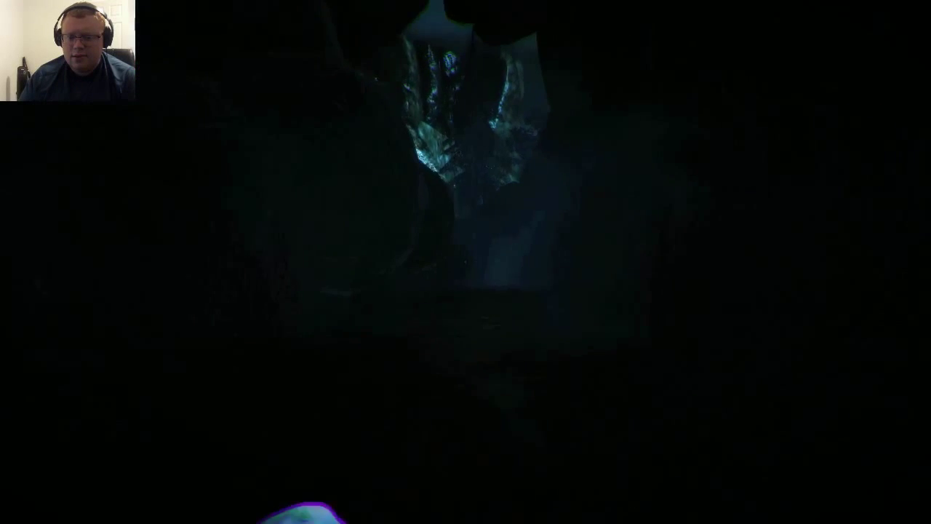
mouse_move(465, 262)
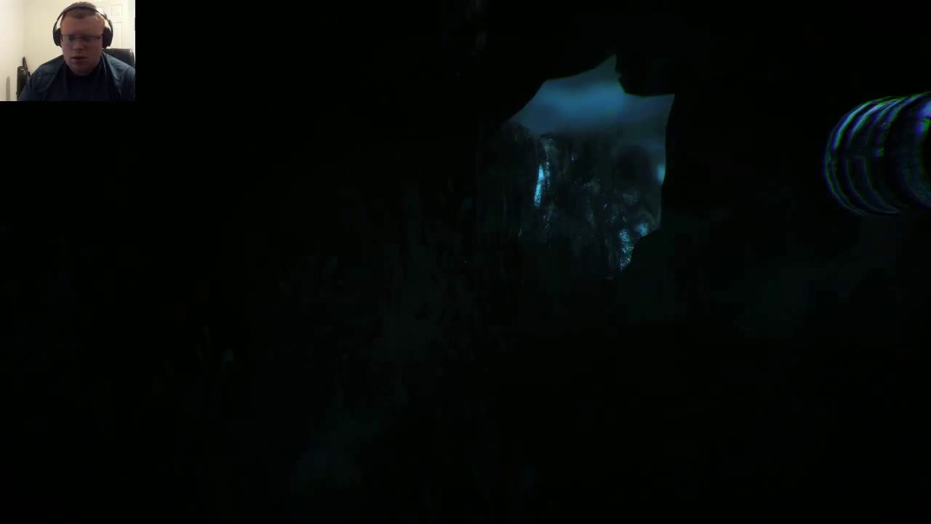
key(Escape)
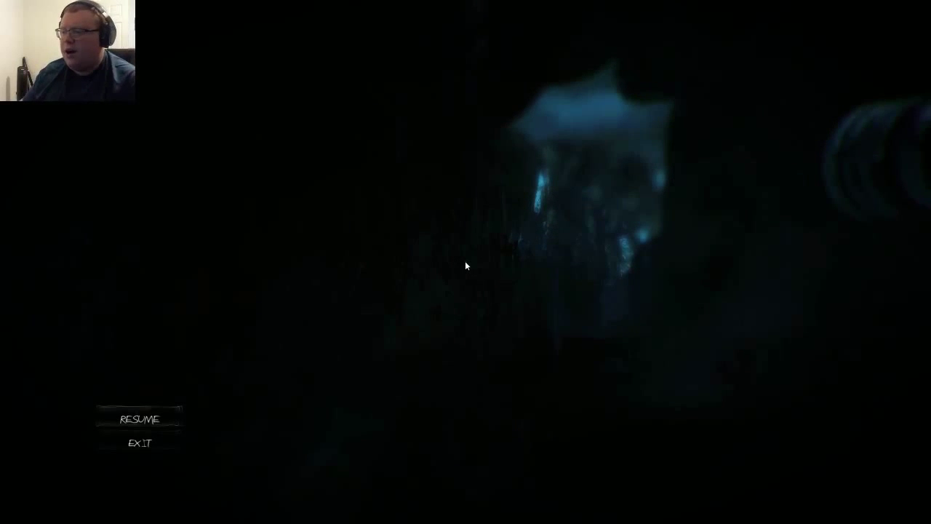